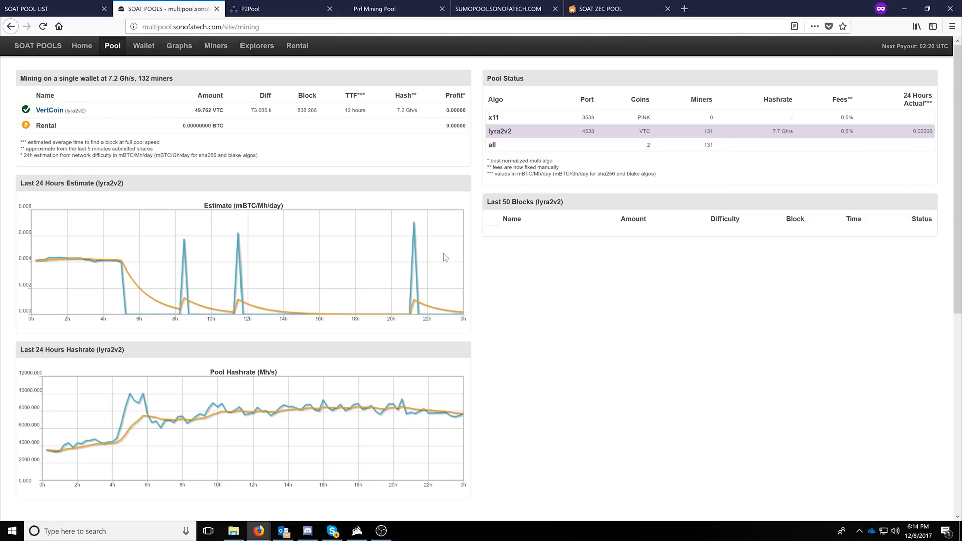
mouse_move(344, 114)
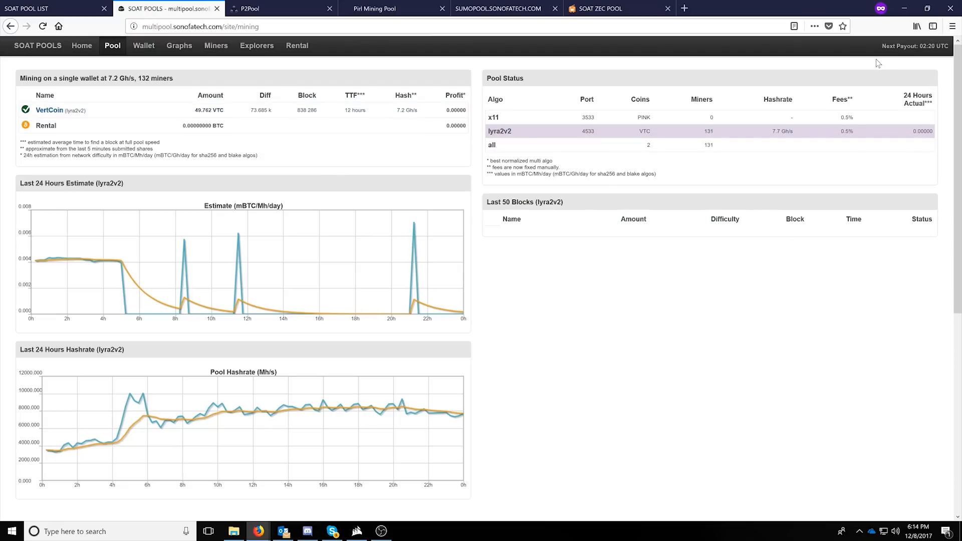
mouse_move(339, 114)
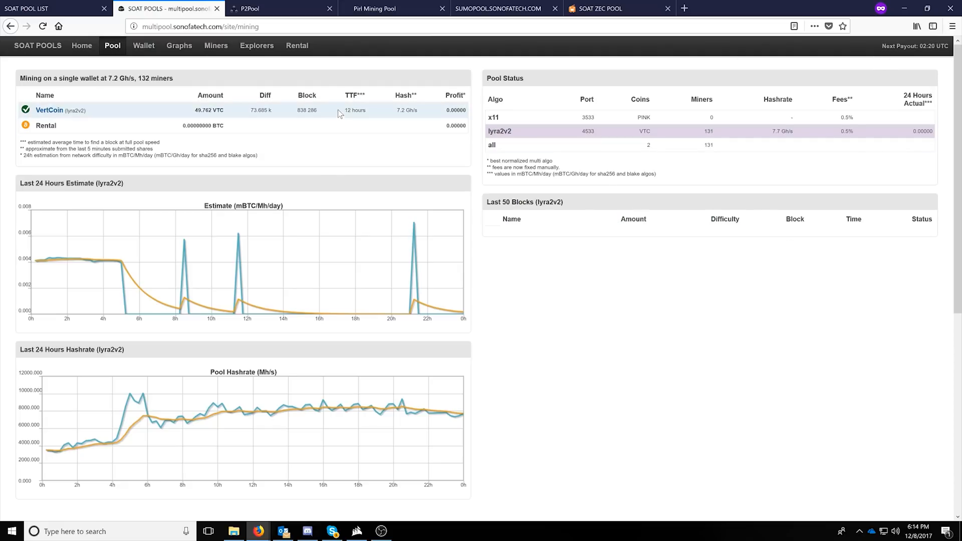
mouse_move(383, 129)
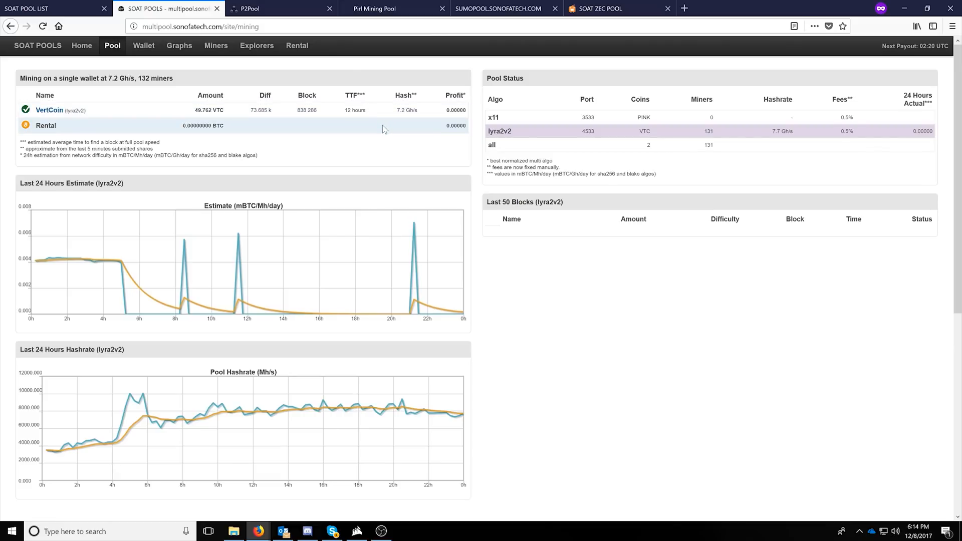
mouse_move(371, 185)
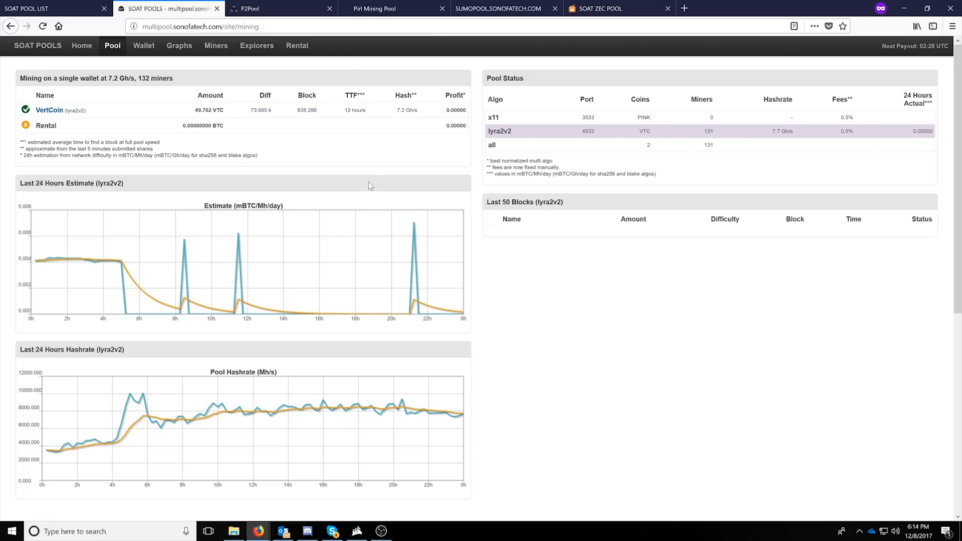
- Switch from the SOAT Pools overview to the P2Pool VTC statistics page
left_click(263, 8)
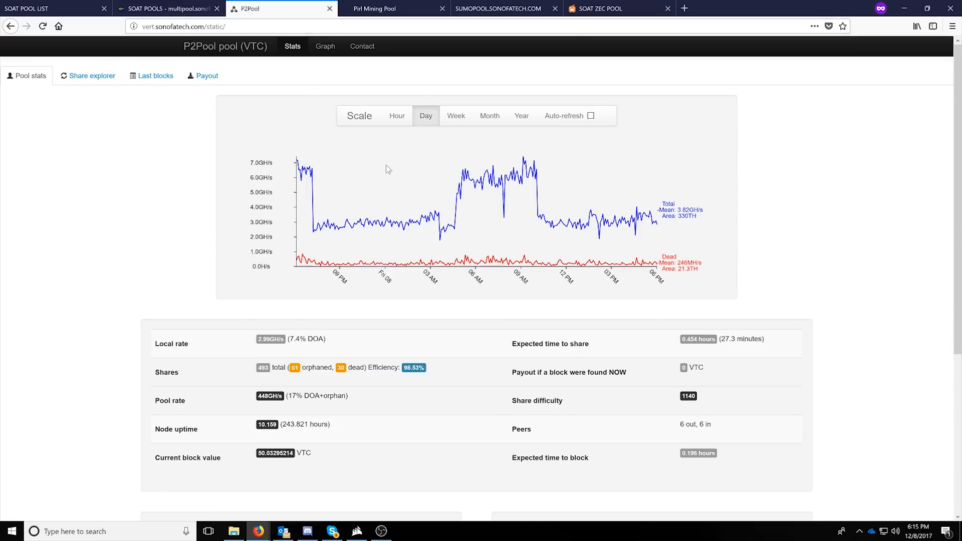
mouse_move(300, 74)
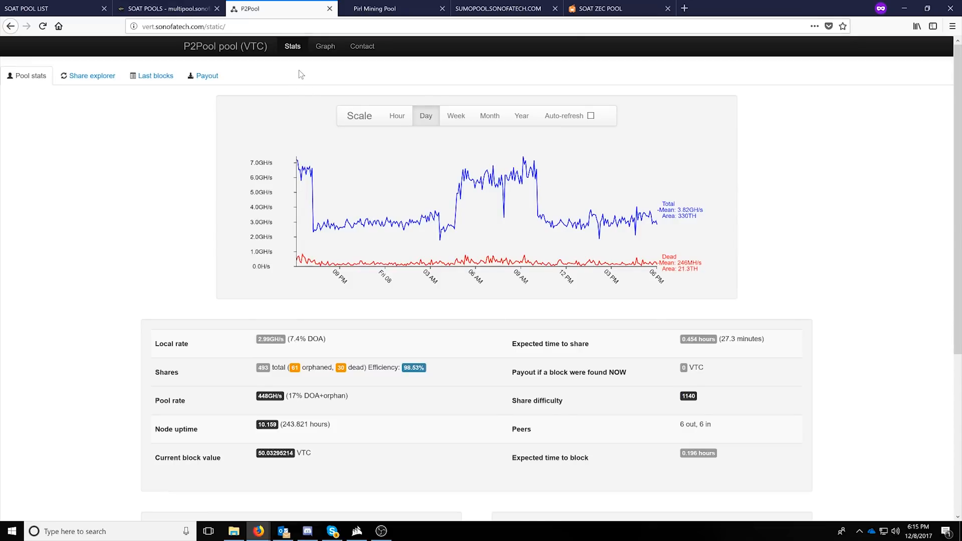
mouse_move(324, 46)
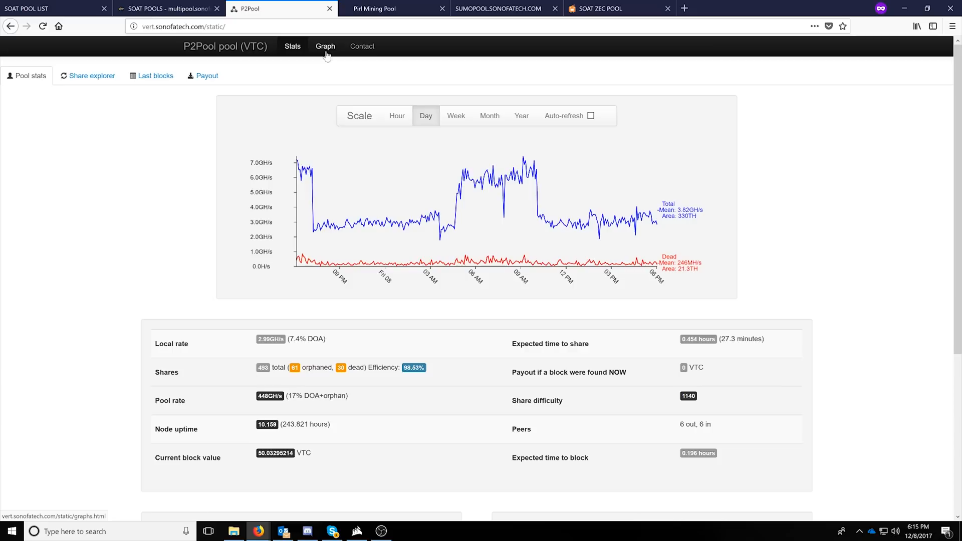
- Go to the P2Pool graphs page with the daily local rate chart
left_click(324, 46)
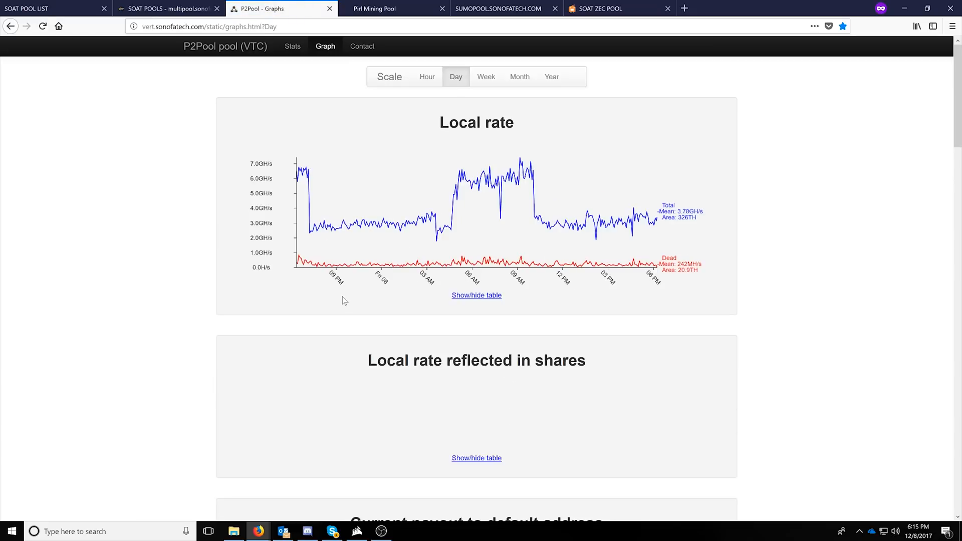
- Scroll through the per-address P2Pool VTC hashrate and payout charts, then return to the SOAT Pools overview
key("ctrl+f")
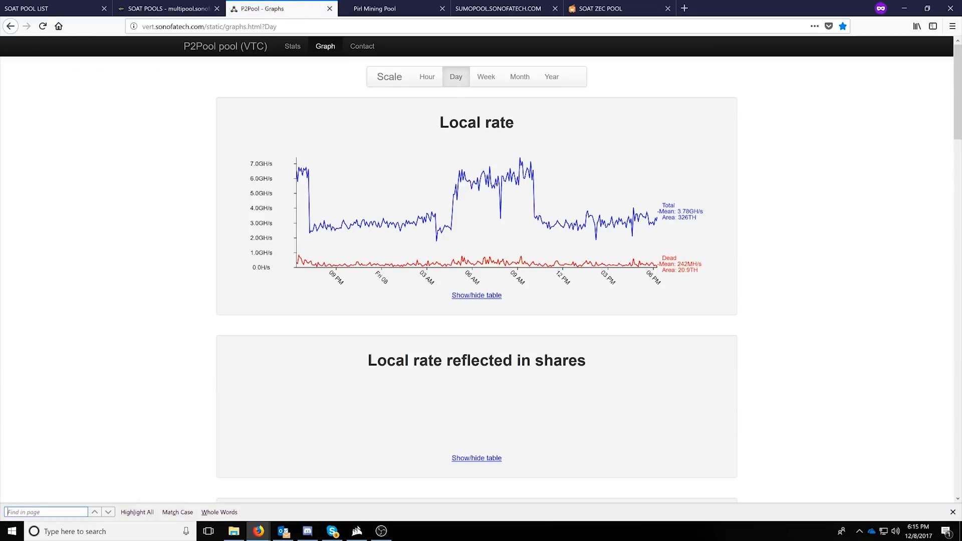
mouse_move(359, 269)
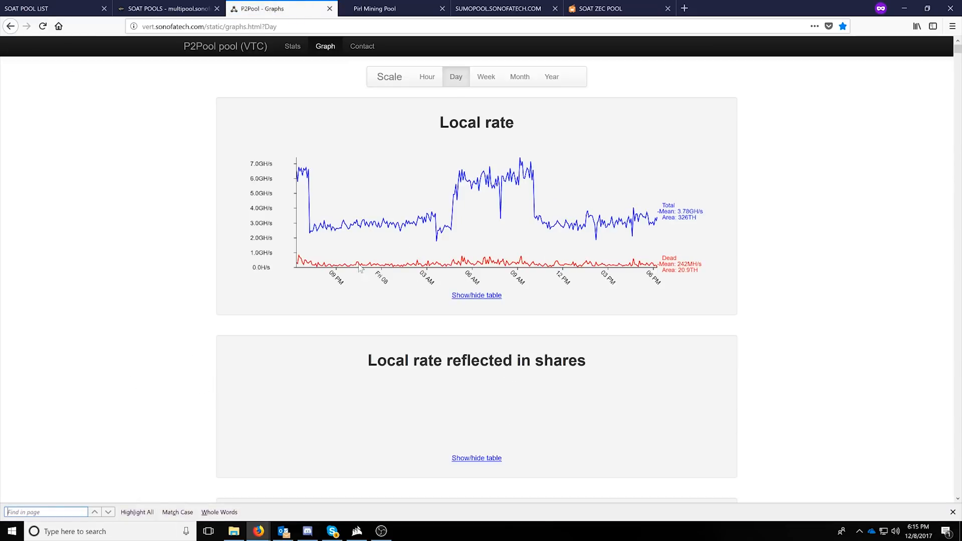
scroll("down", 3)
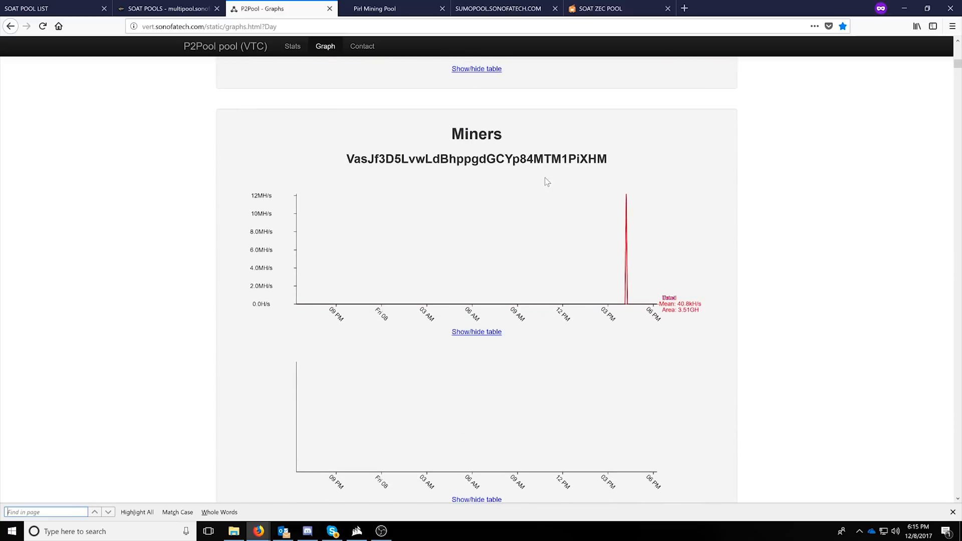
scroll("down", 3)
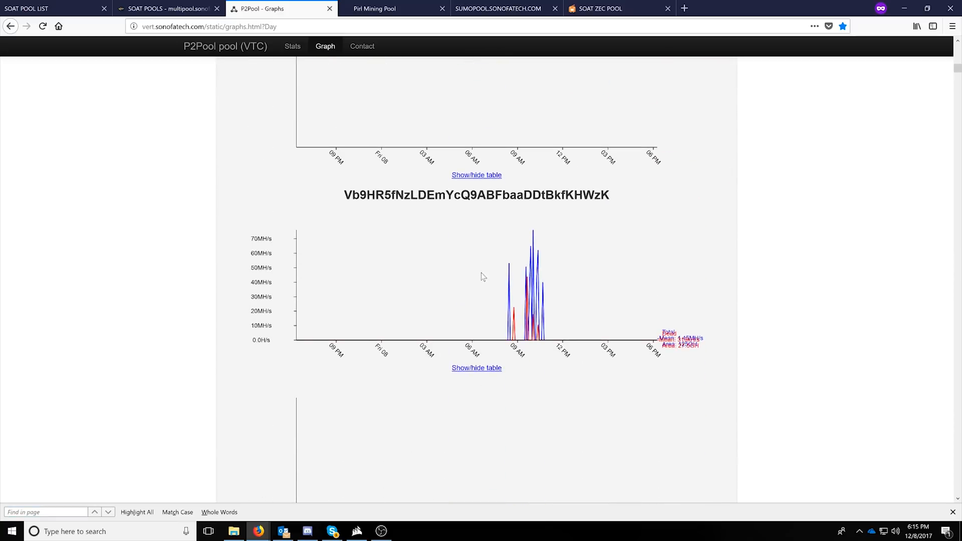
scroll("down", 3)
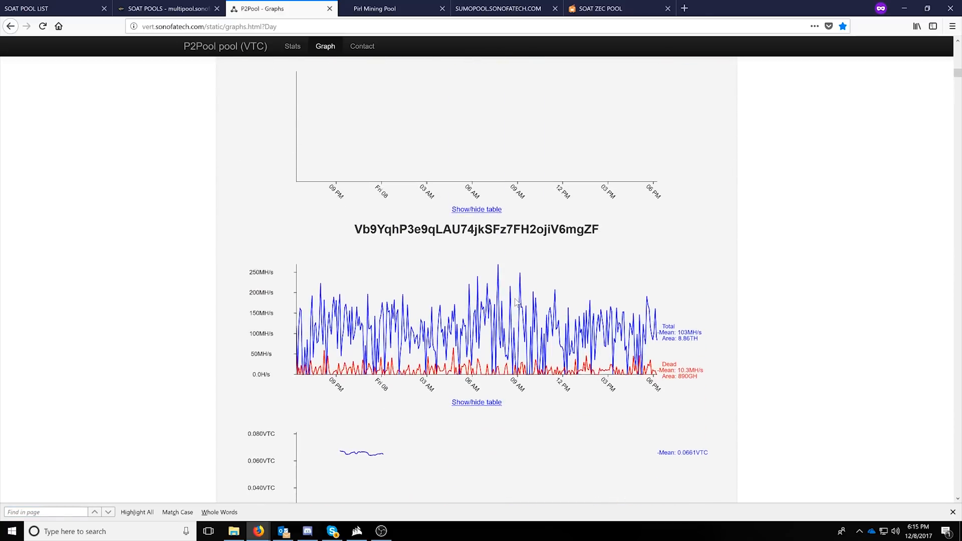
scroll("down", 3)
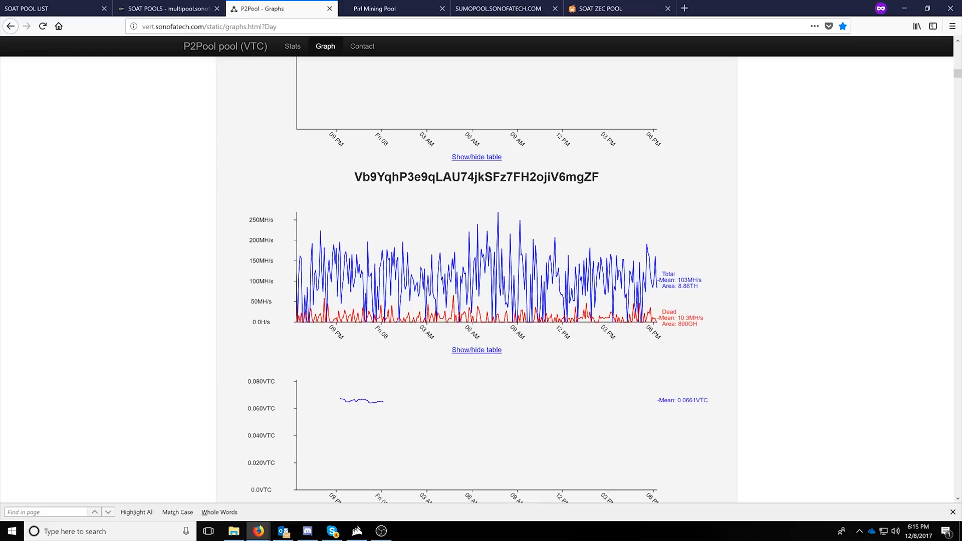
scroll("down", 3)
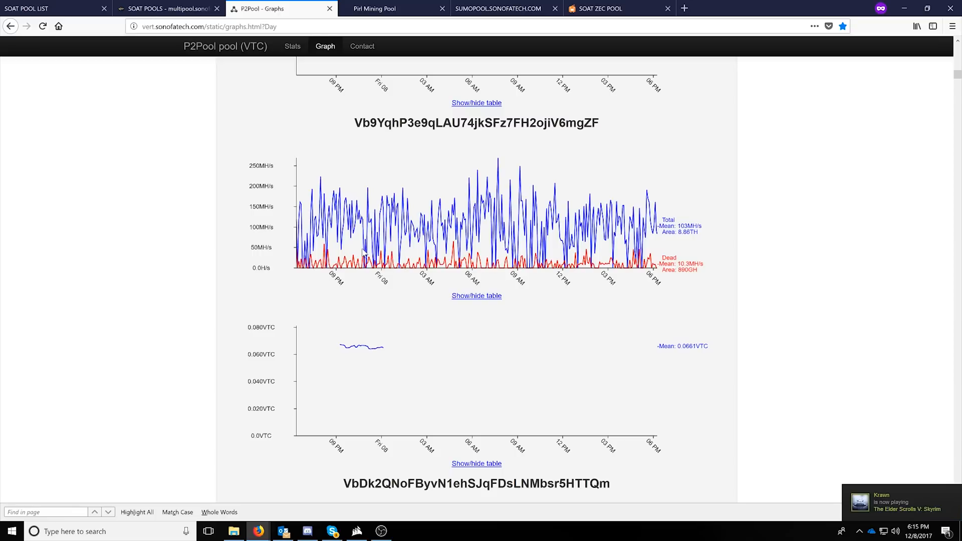
mouse_move(631, 224)
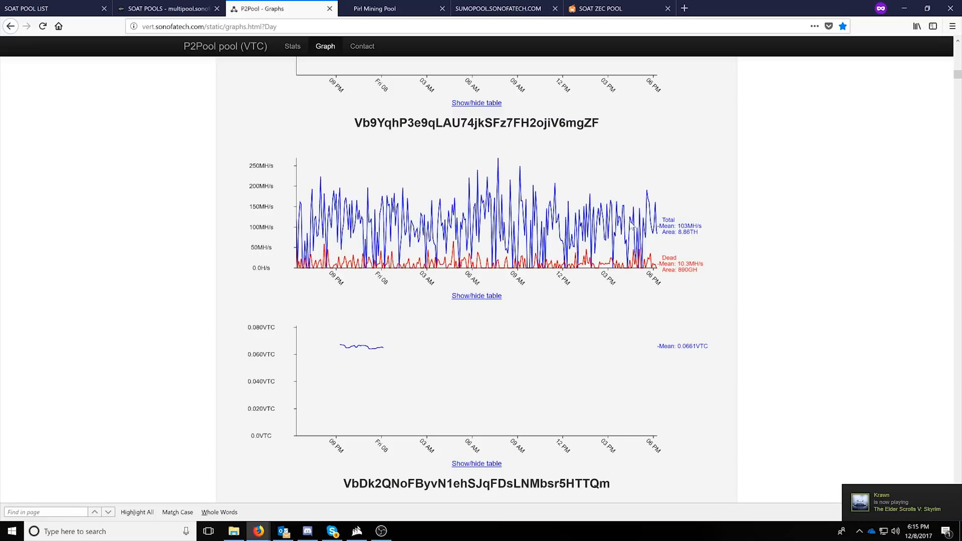
scroll("down", 3)
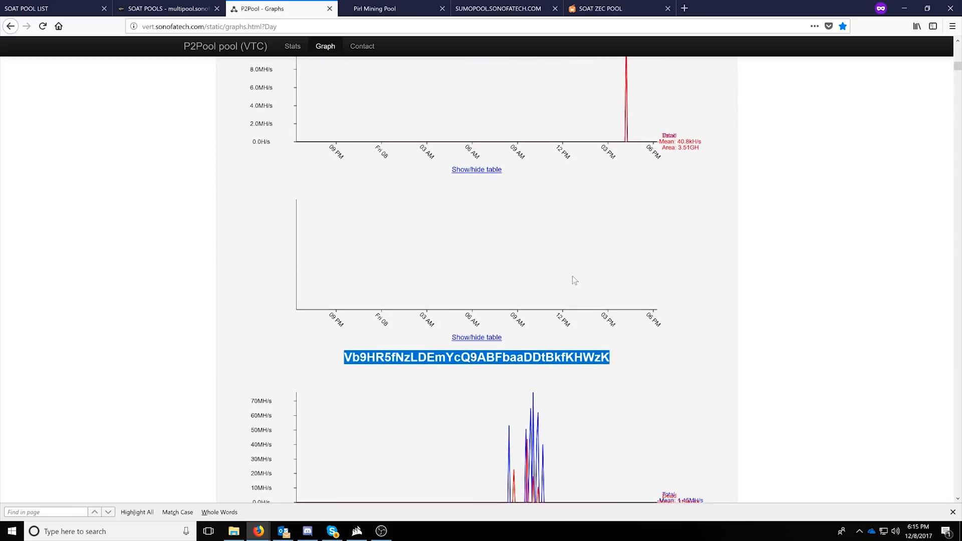
scroll("down", 3)
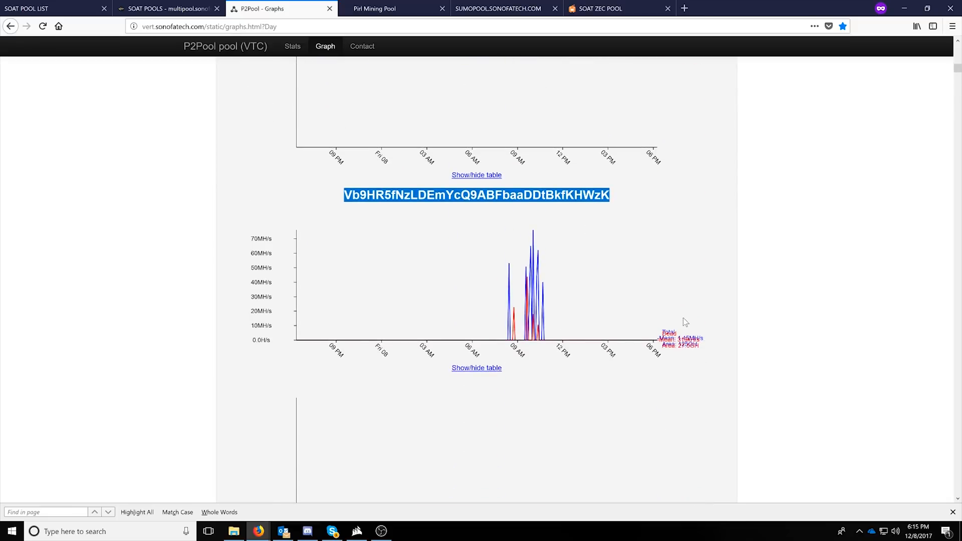
scroll("up", 3)
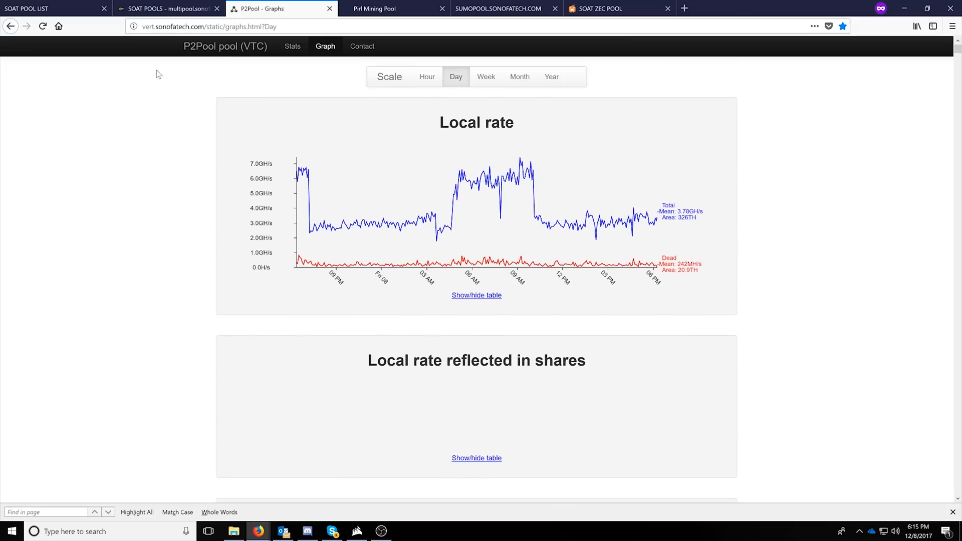
left_click(171, 8)
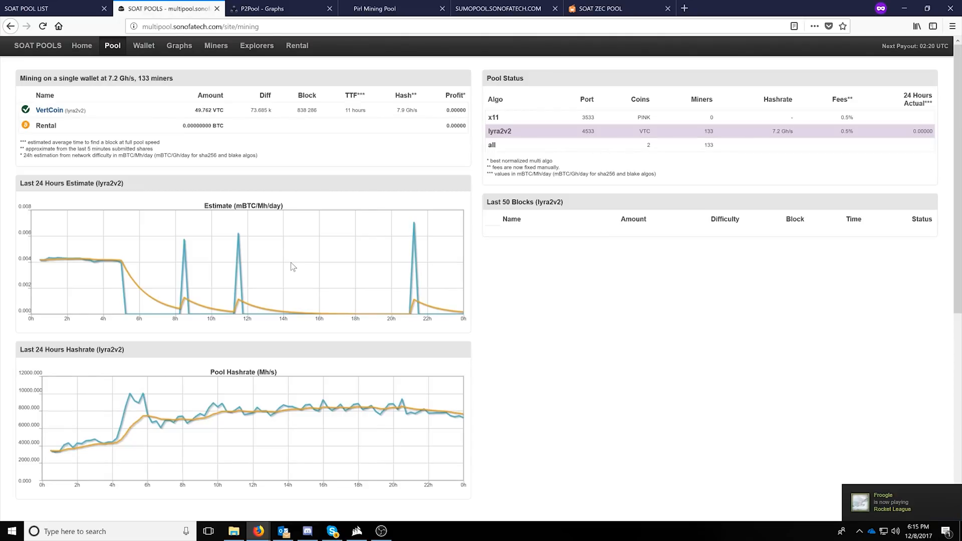
mouse_move(283, 249)
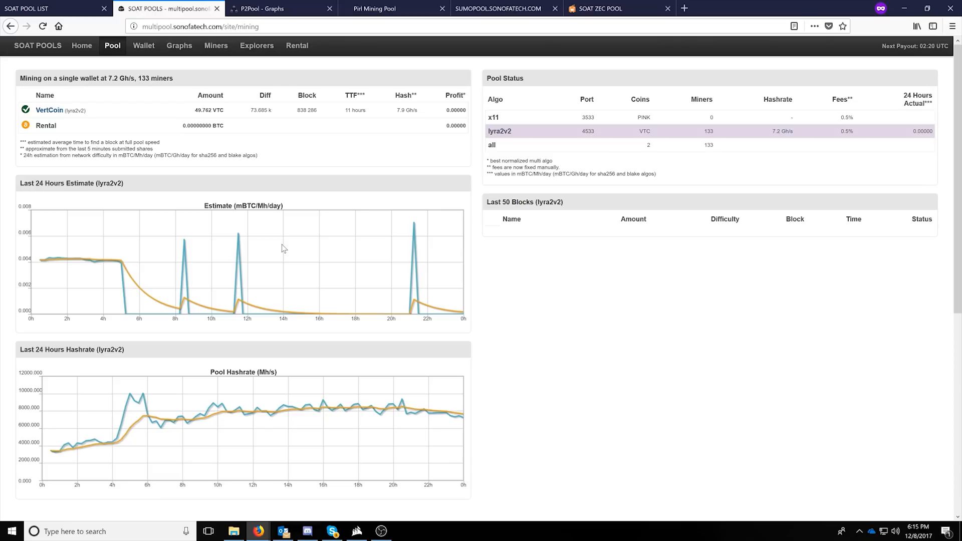
mouse_move(278, 184)
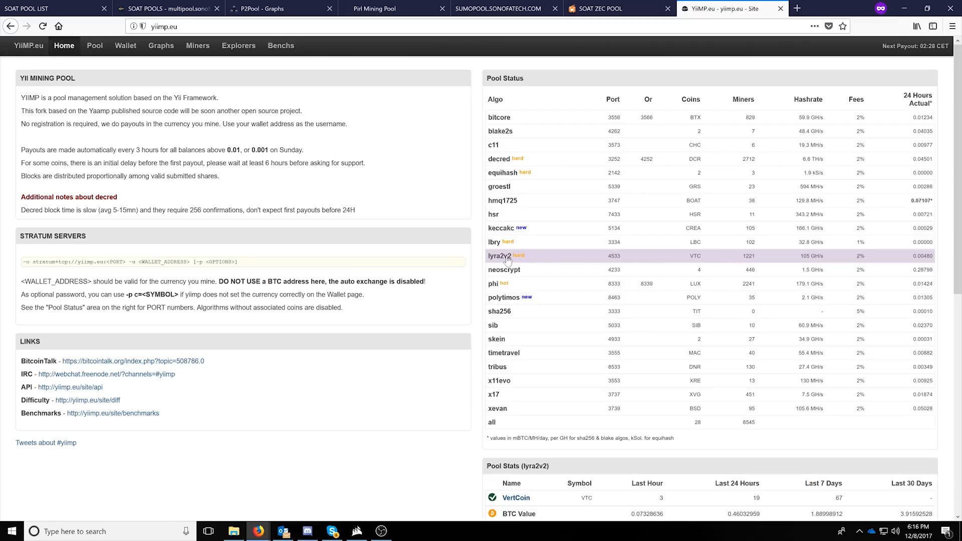
mouse_move(810, 262)
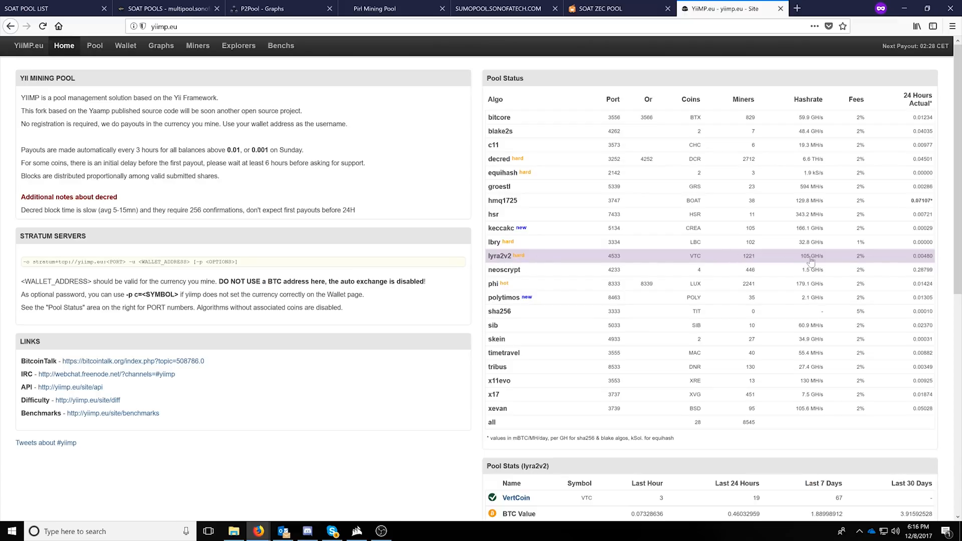
left_click(166, 9)
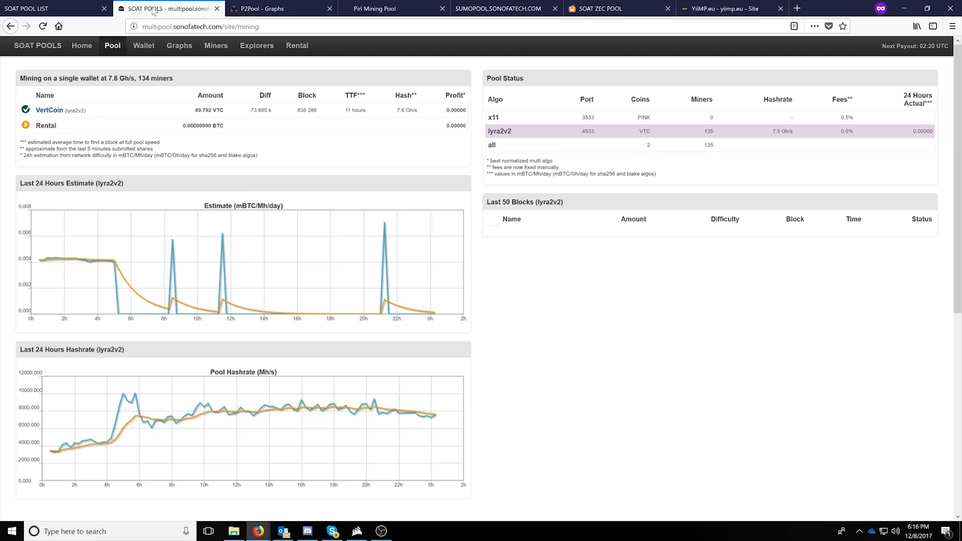
left_click(729, 8)
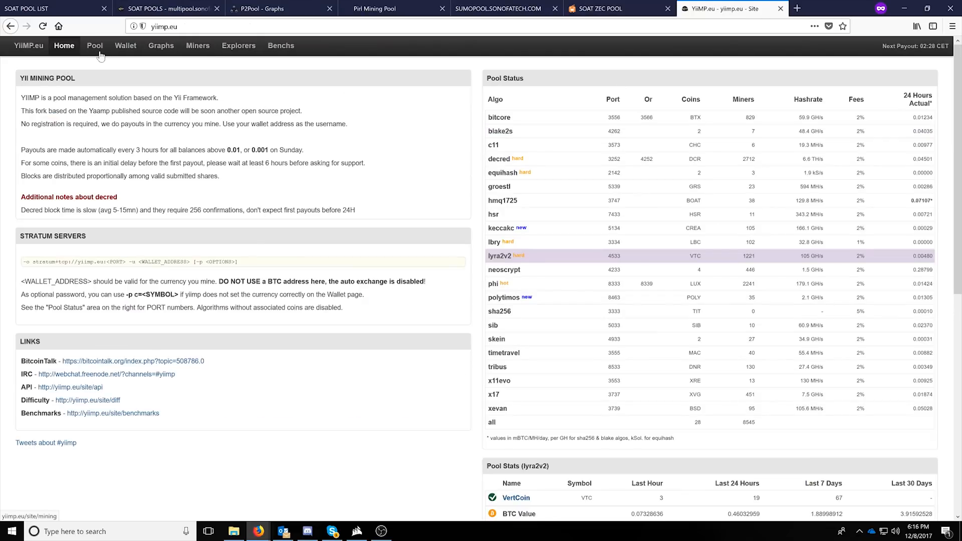
left_click(94, 46)
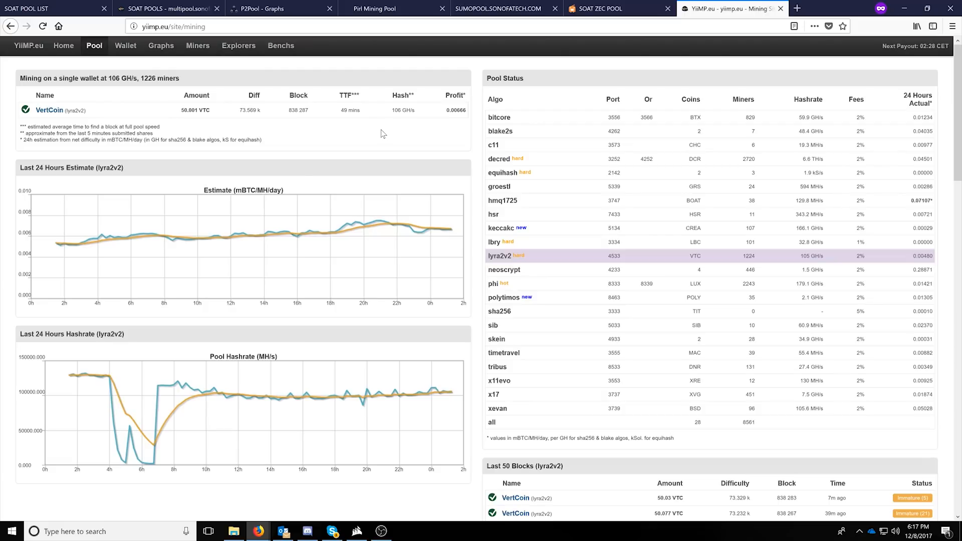
mouse_move(836, 259)
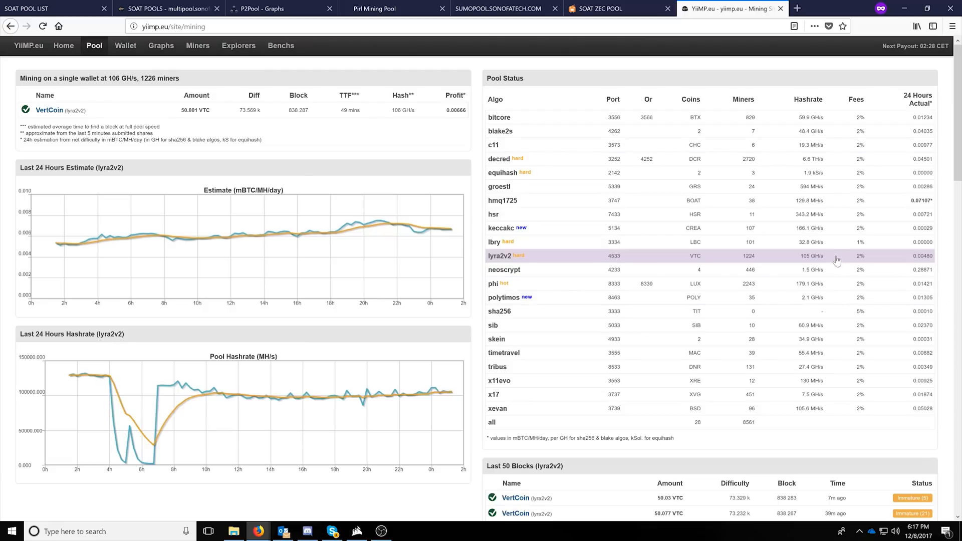
mouse_move(296, 234)
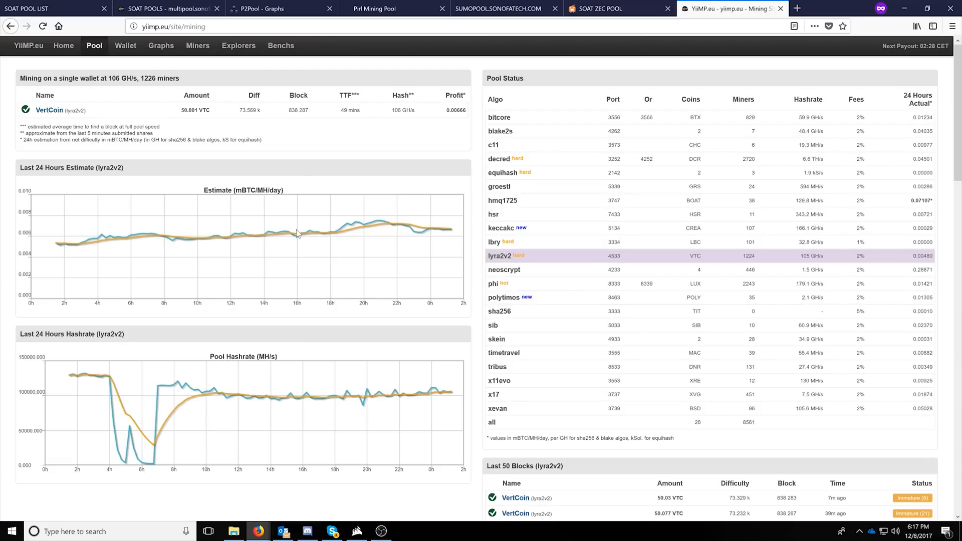
mouse_move(671, 267)
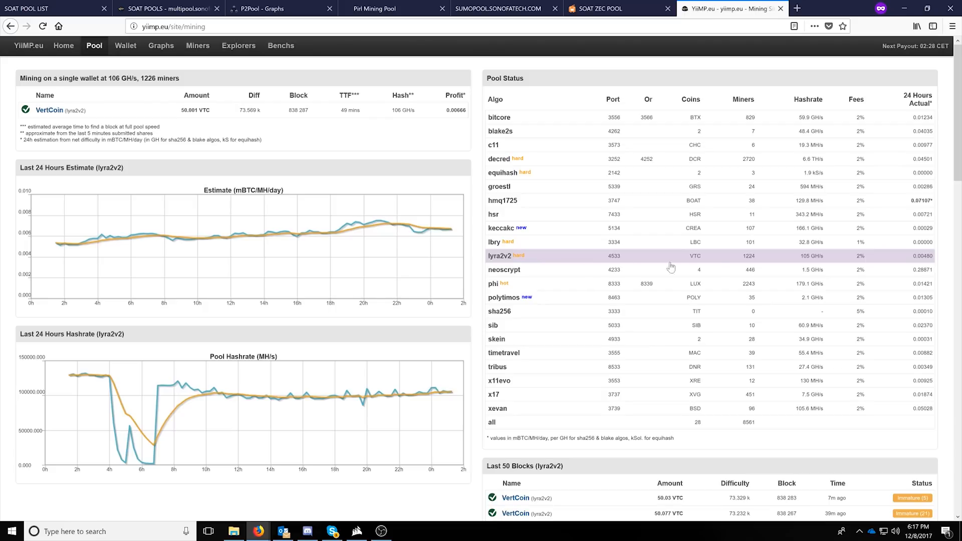
mouse_move(621, 261)
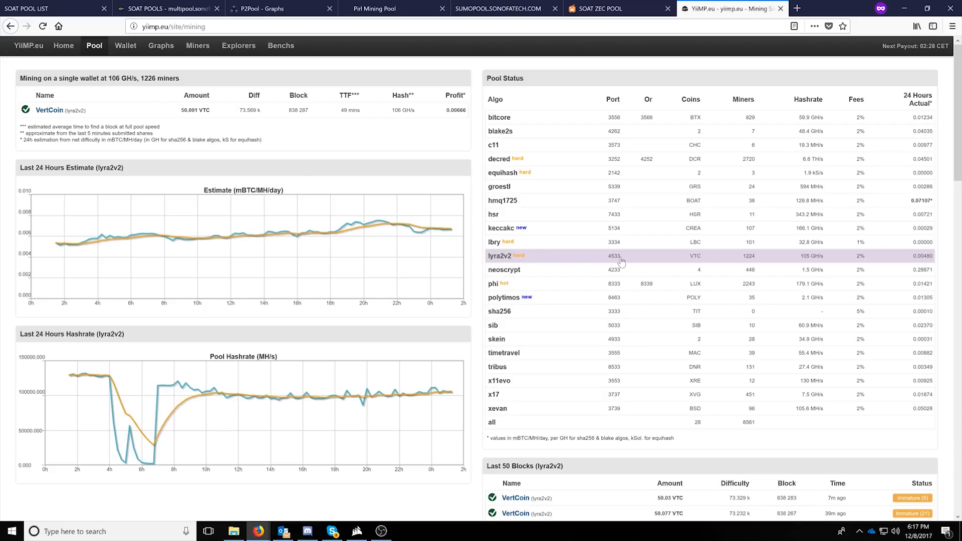
mouse_move(738, 263)
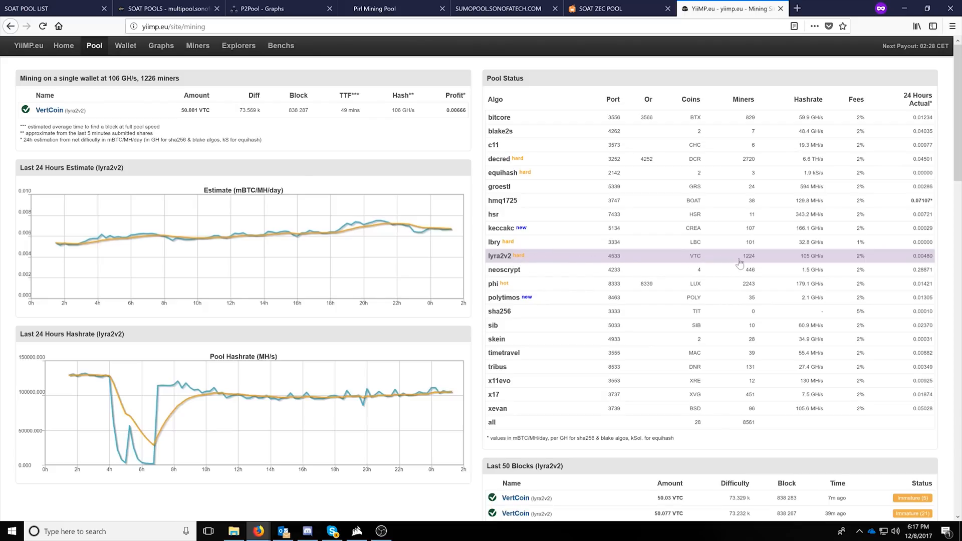
- Move on from YiiMP's lyra2v2 VertCoin stats to the Pirl Mining Pool page
left_click(394, 8)
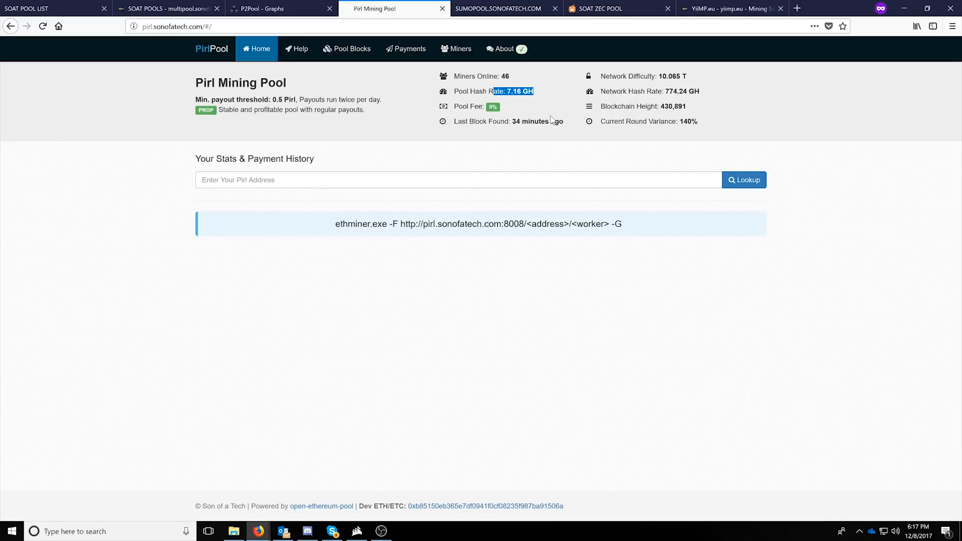
mouse_move(312, 56)
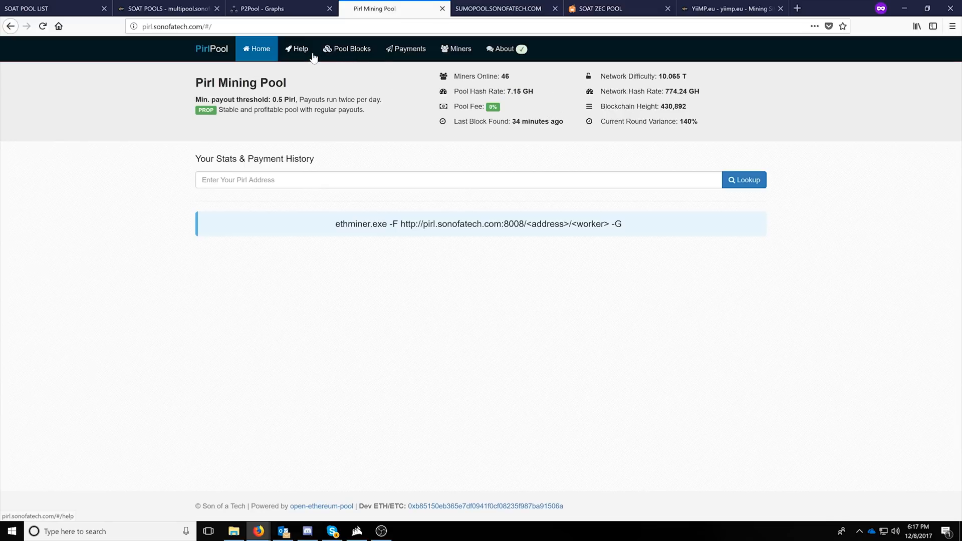
mouse_move(457, 52)
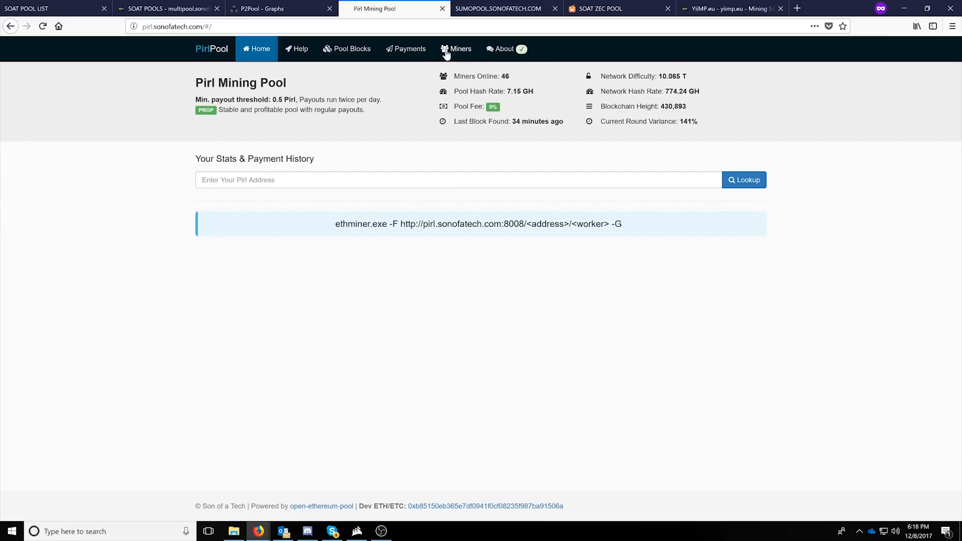
- Browse Pirl Pool's Latest Payouts table and mark the 2:50:40 PM payout time
left_click(407, 48)
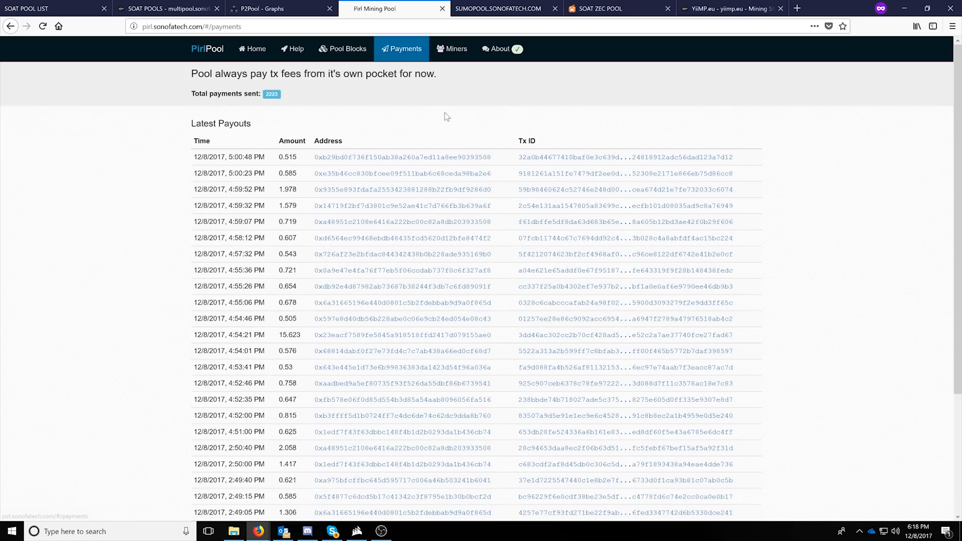
mouse_move(190, 159)
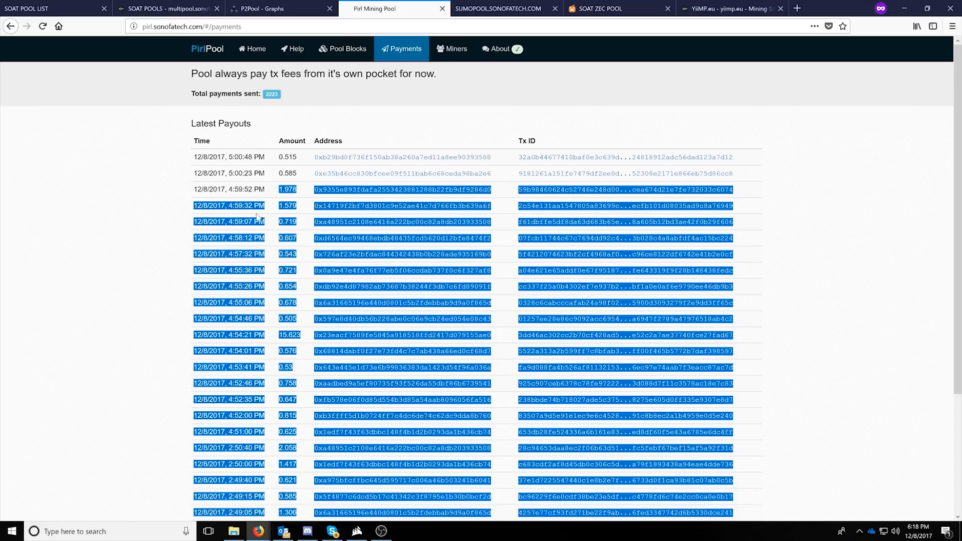
scroll("down", 3)
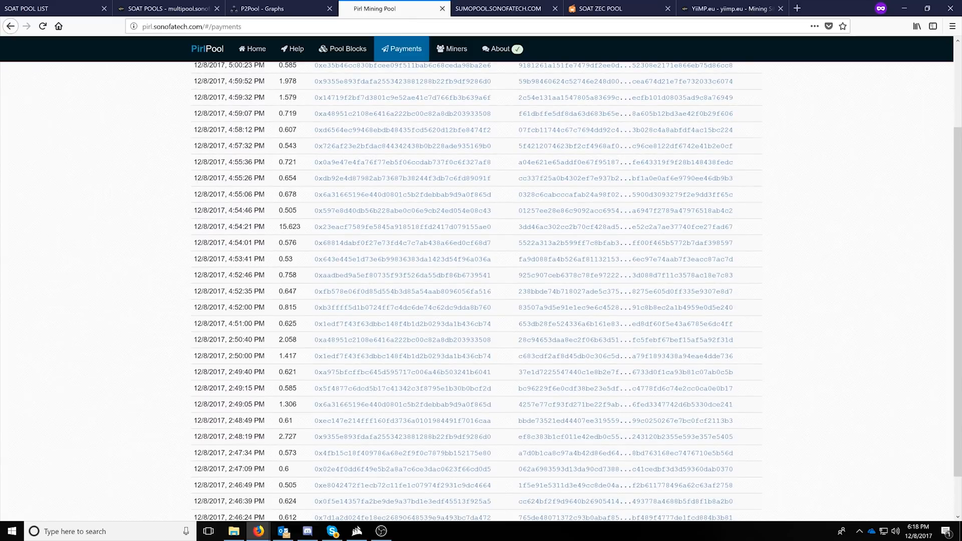
scroll("down", 3)
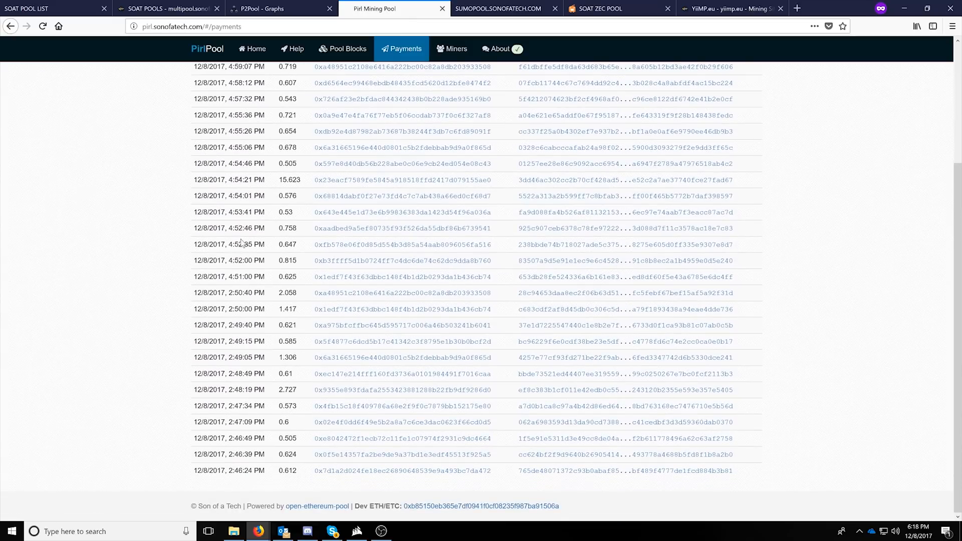
double_click(228, 292)
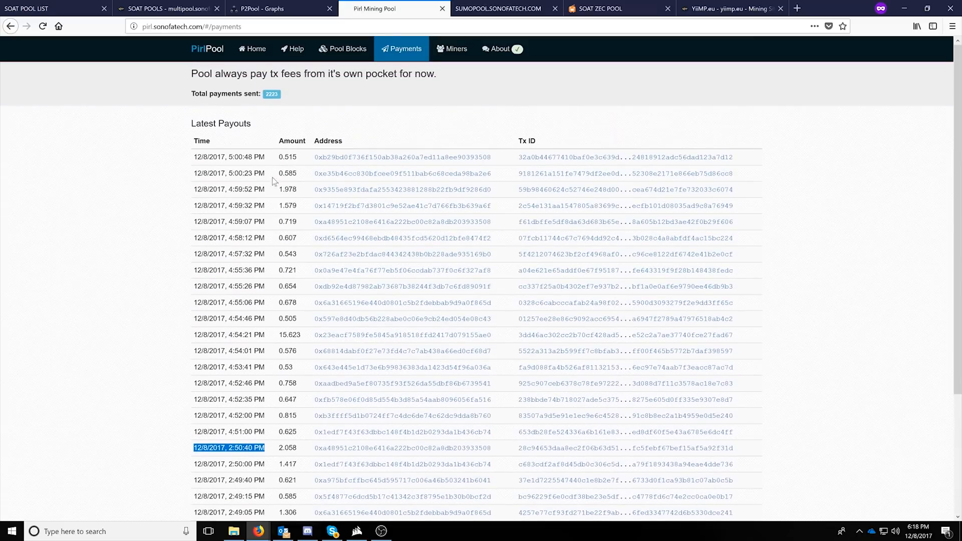
- Check the matured (366), immature and new block tabs on Pirl Pool, then return home
left_click(348, 49)
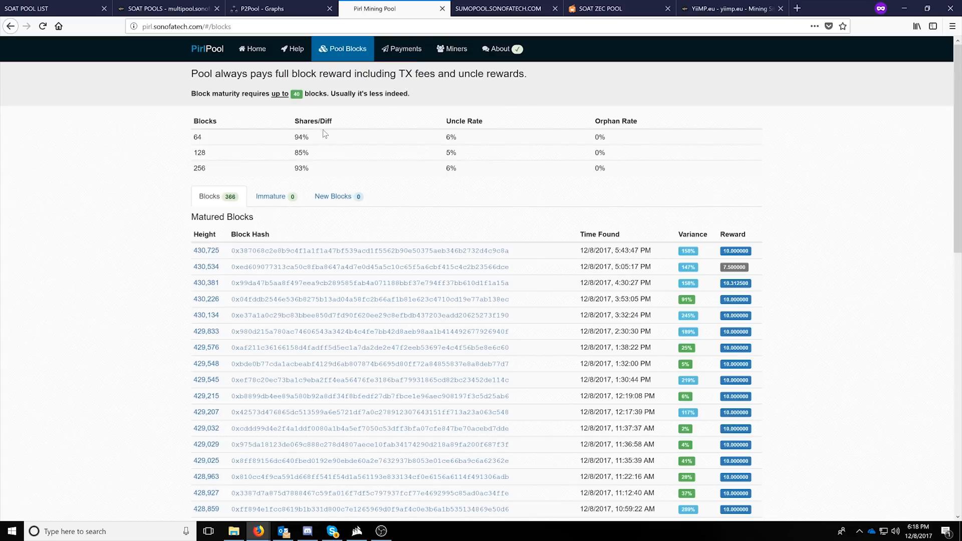
mouse_move(337, 199)
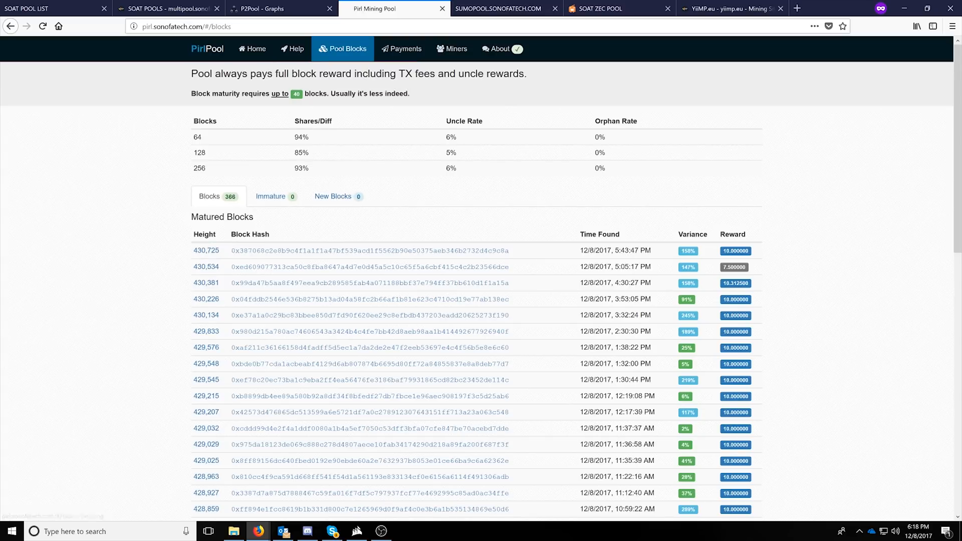
mouse_move(531, 194)
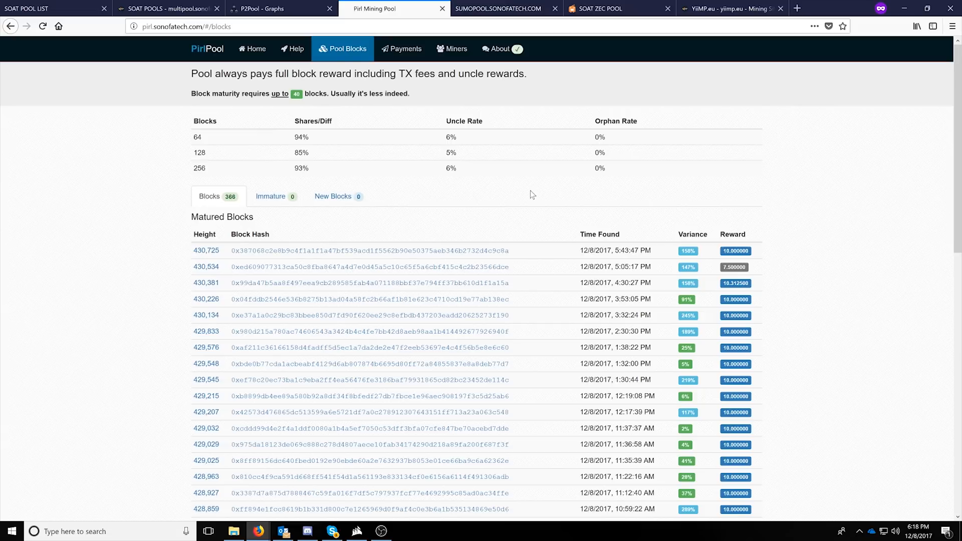
mouse_move(320, 202)
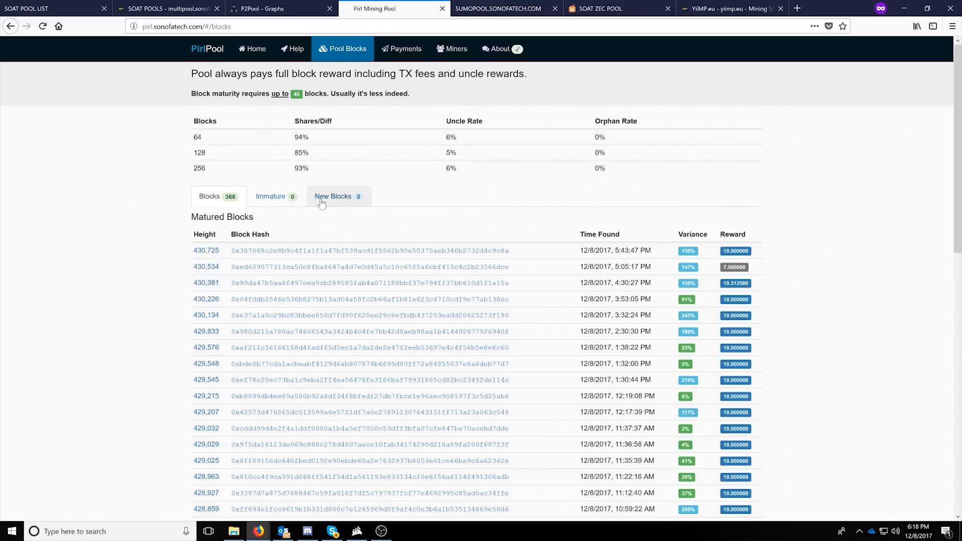
mouse_move(361, 193)
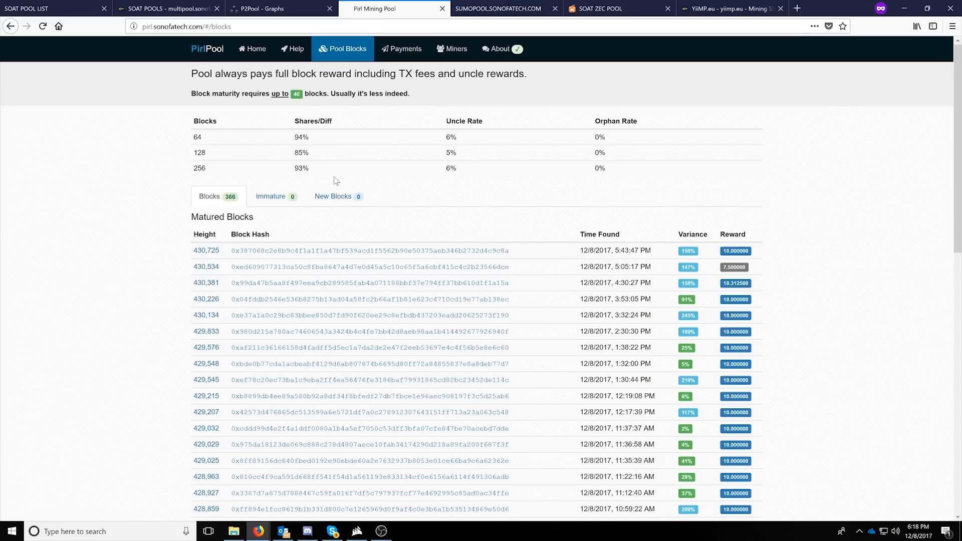
left_click(270, 196)
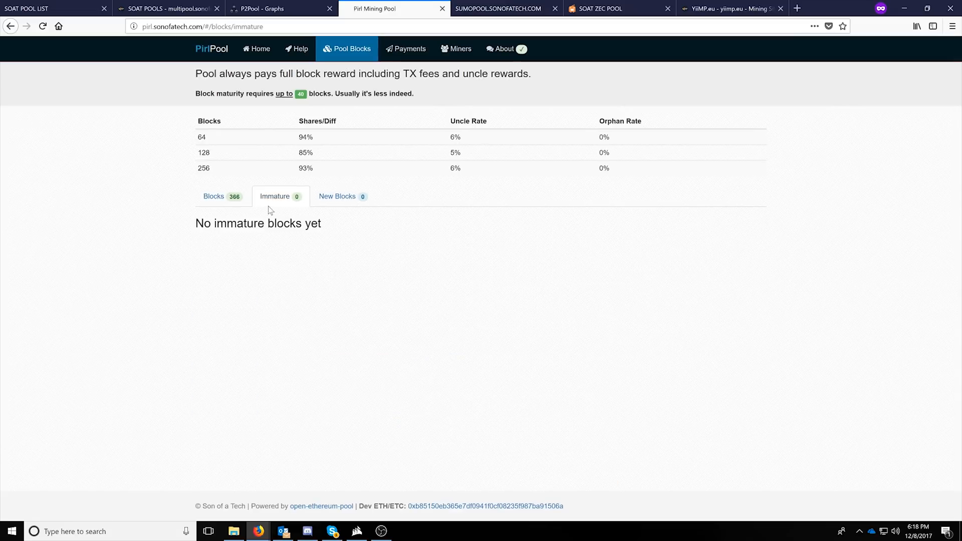
left_click(342, 196)
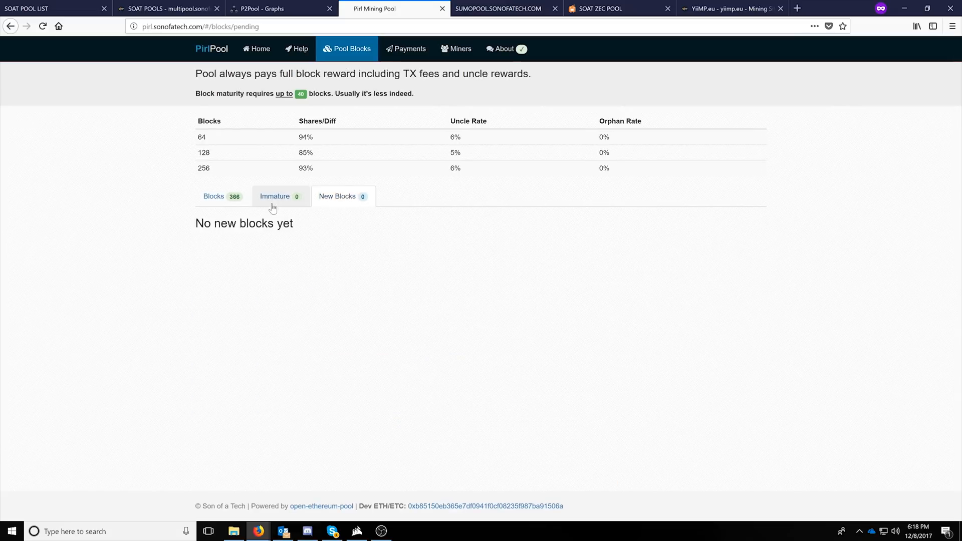
left_click(214, 196)
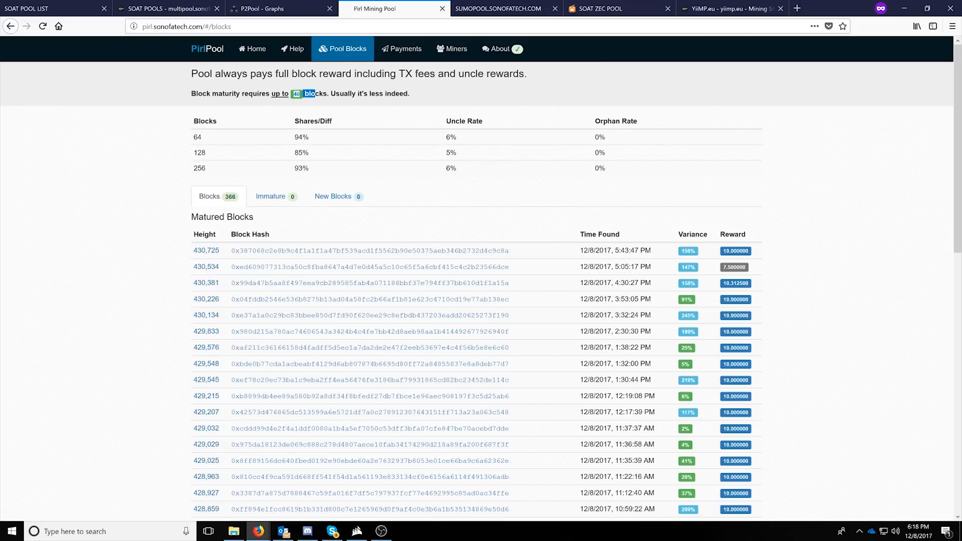
mouse_move(398, 124)
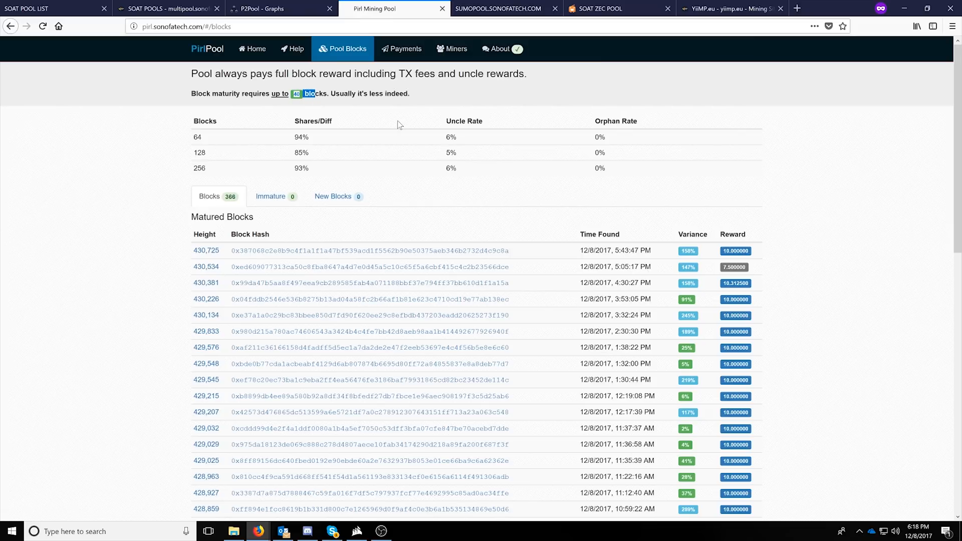
left_click(253, 48)
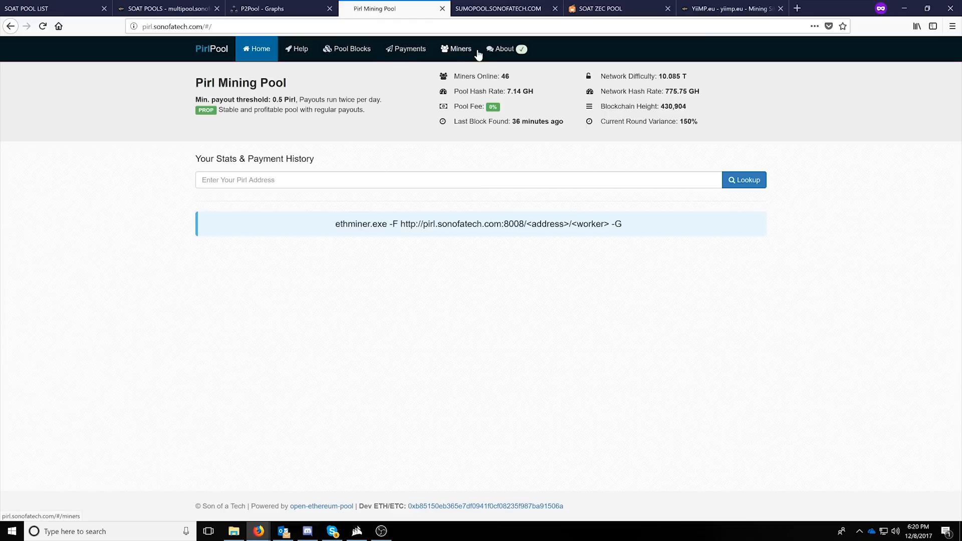
- List the Pirl Pool miners and enter one login address's account stats page
left_click(457, 48)
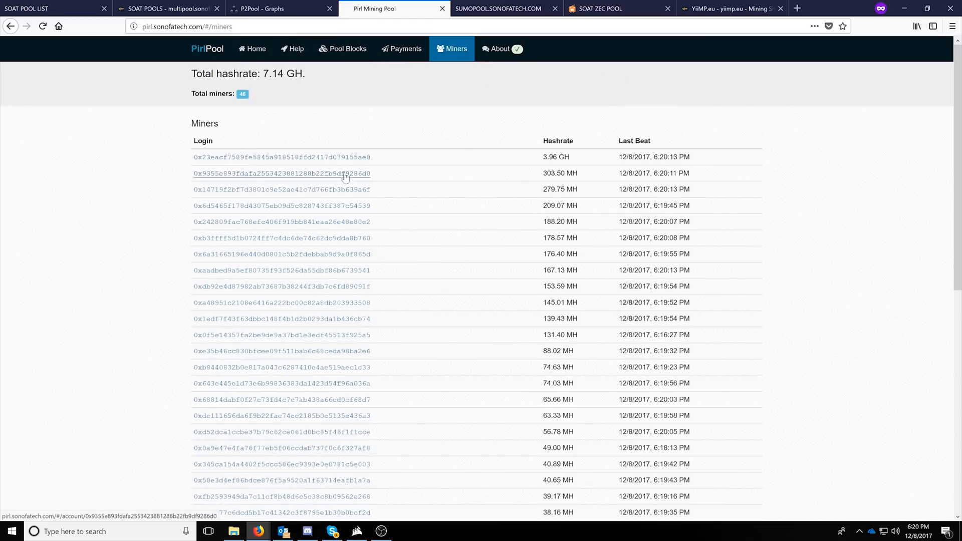
left_click(281, 174)
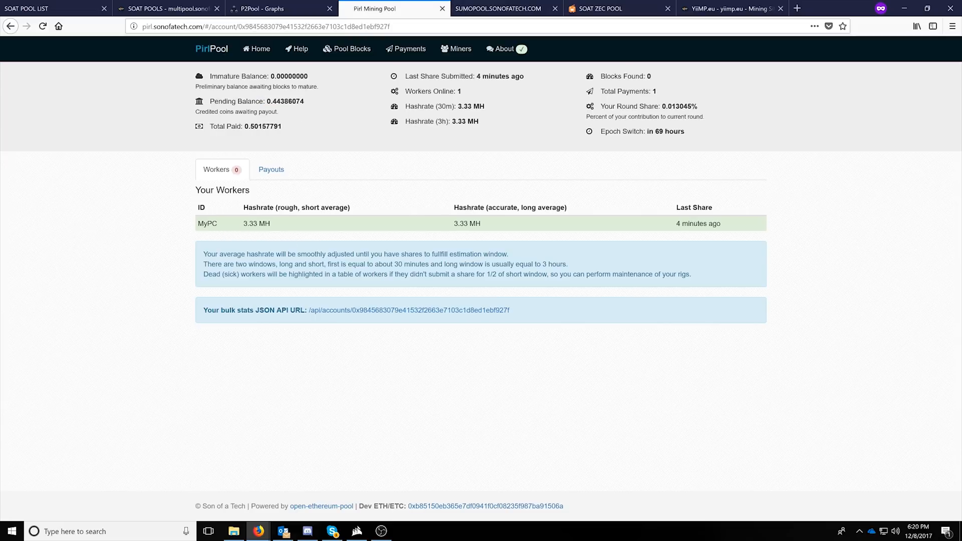
mouse_move(296, 164)
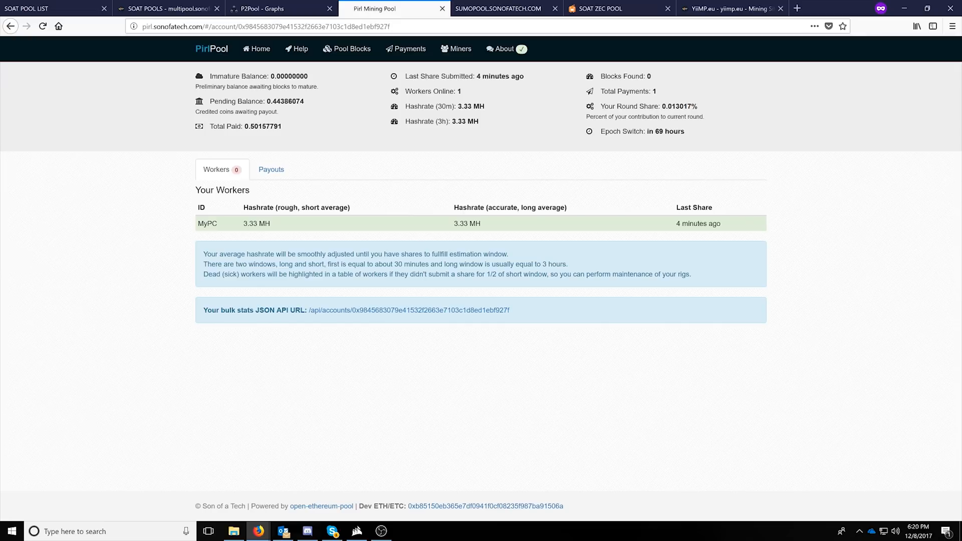
- Highlight the account's pending balance of 0.44386074 awaiting payout
left_click_drag(221, 101, 303, 101)
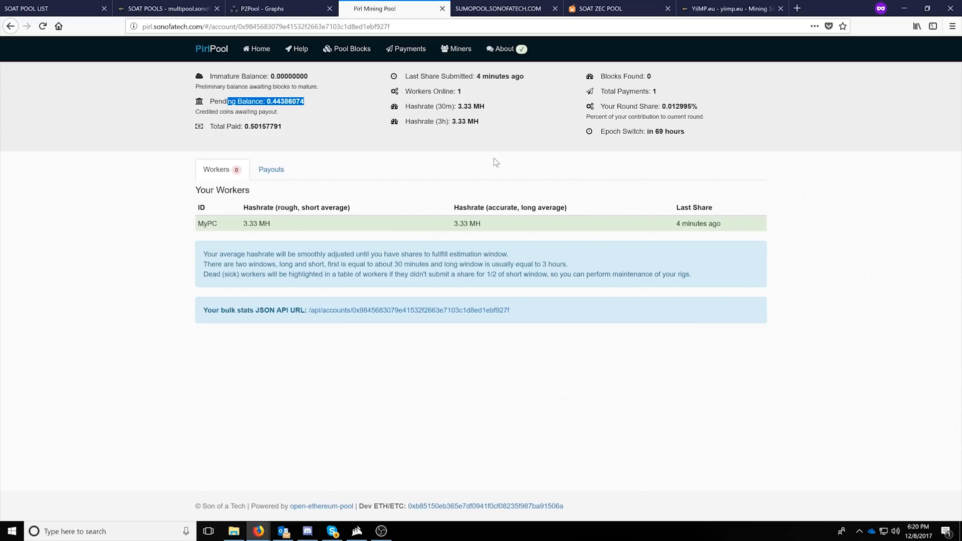
mouse_move(416, 147)
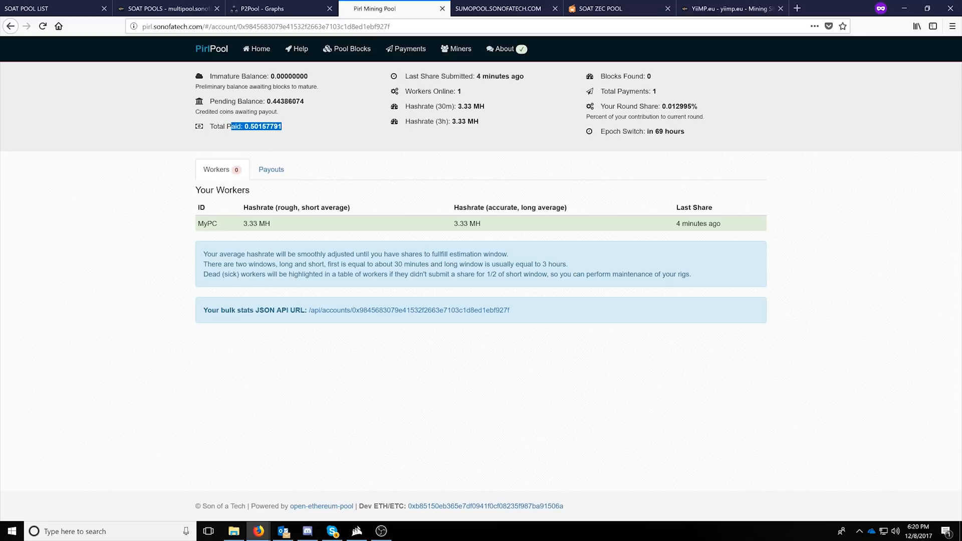
mouse_move(340, 130)
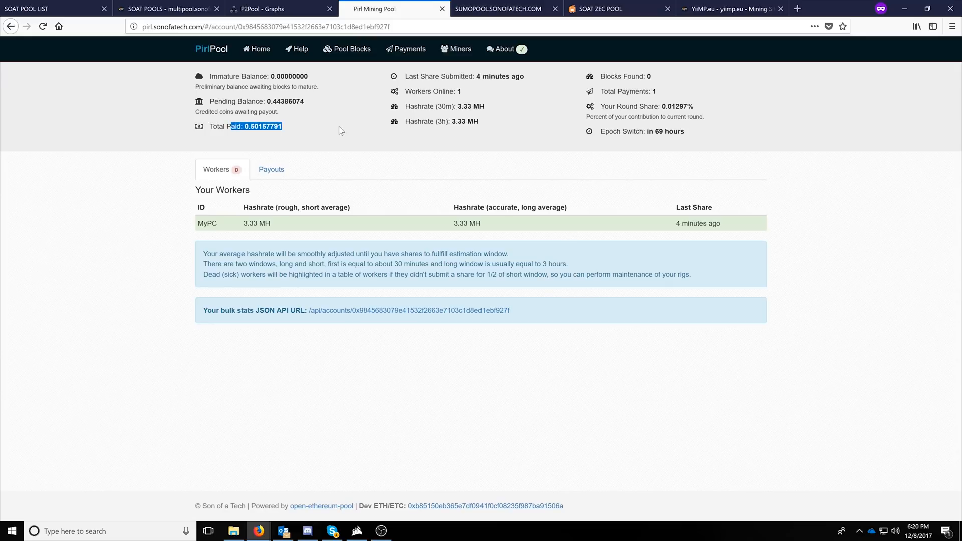
mouse_move(361, 120)
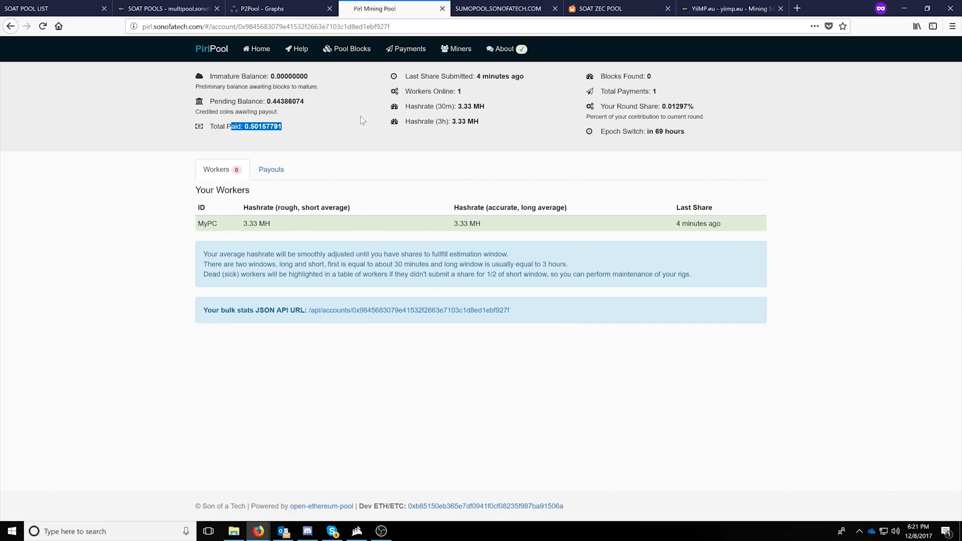
mouse_move(299, 140)
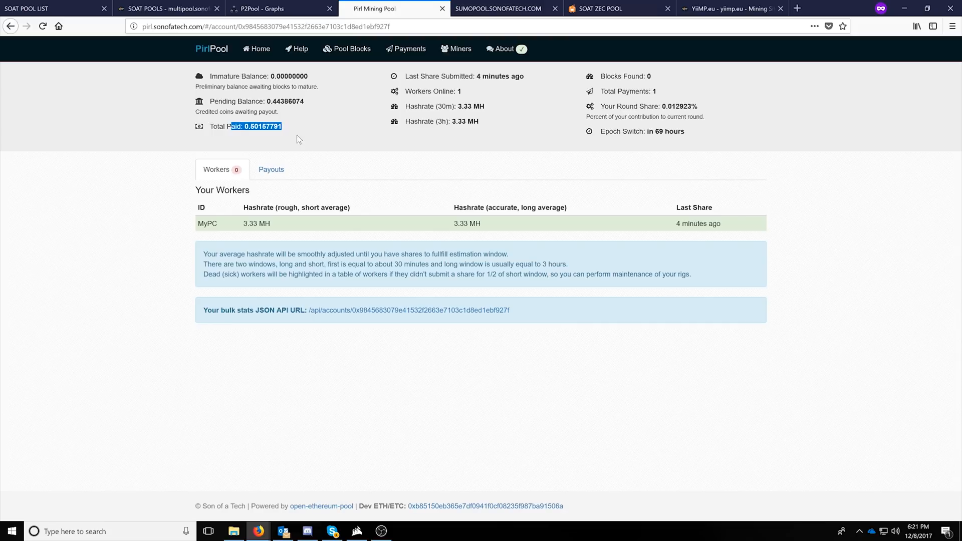